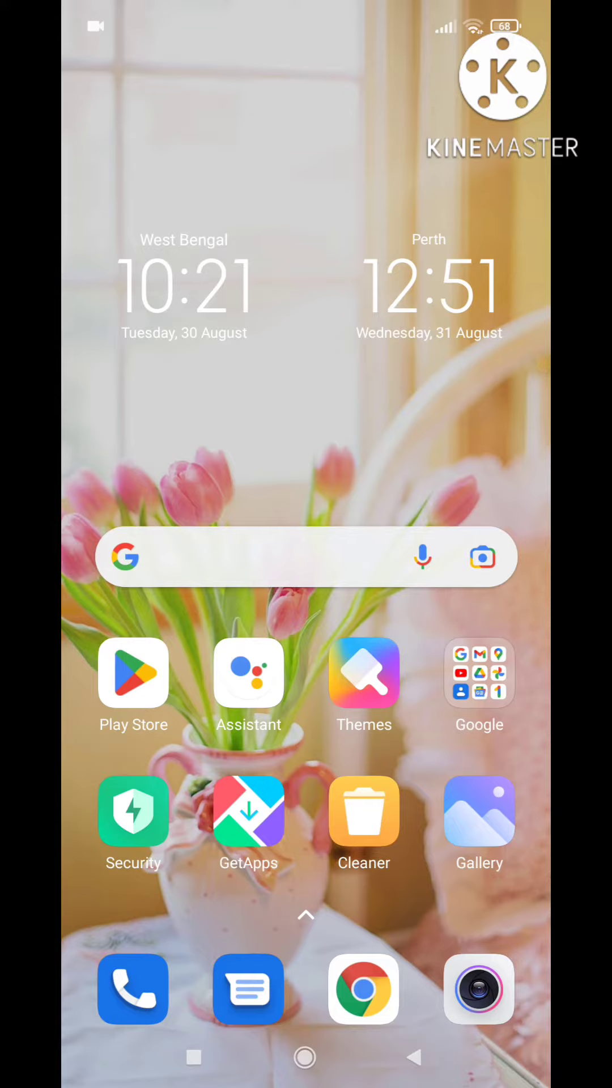
Step: Launch the Google app from the home screen to its Discover feed
{"action": "left_click", "coordinate": [479, 673]}
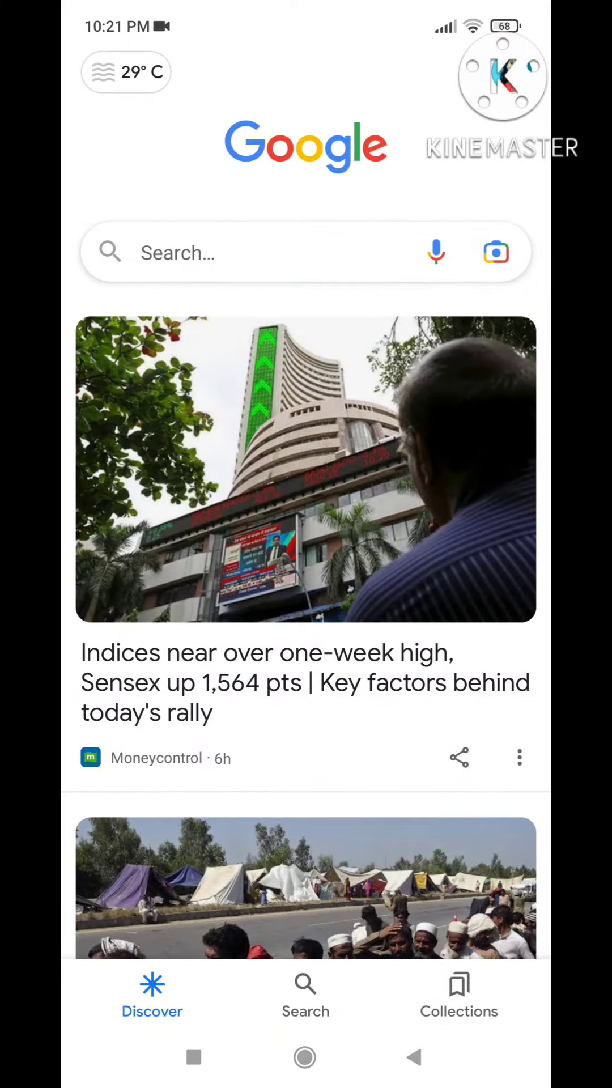
Step: Go from the profile menu into the Google app's Settings page
{"action": "left_click", "coordinate": [501, 74]}
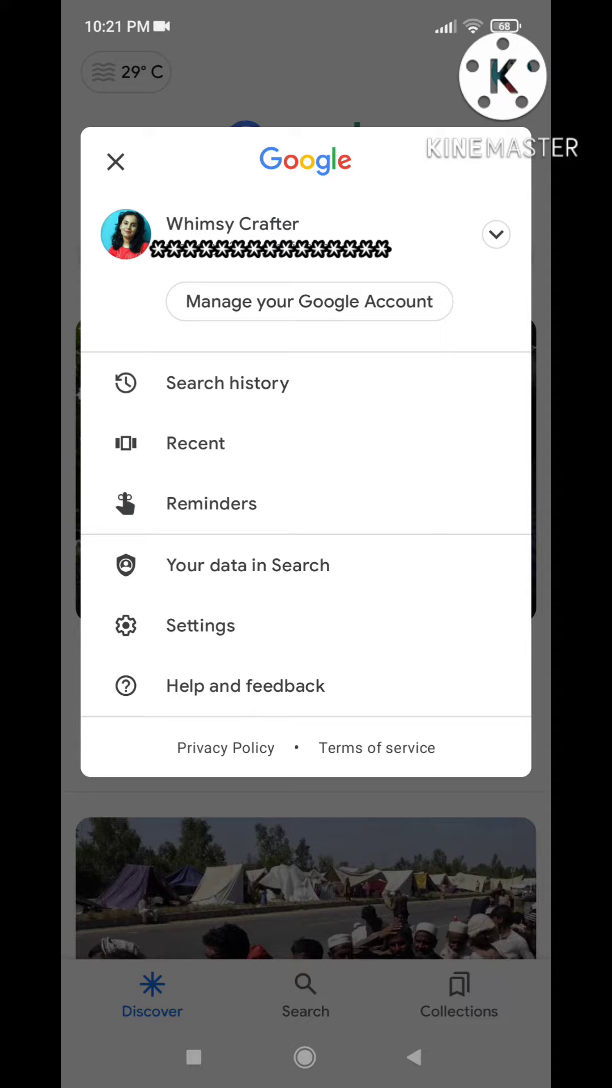
{"action": "left_click", "coordinate": [115, 161]}
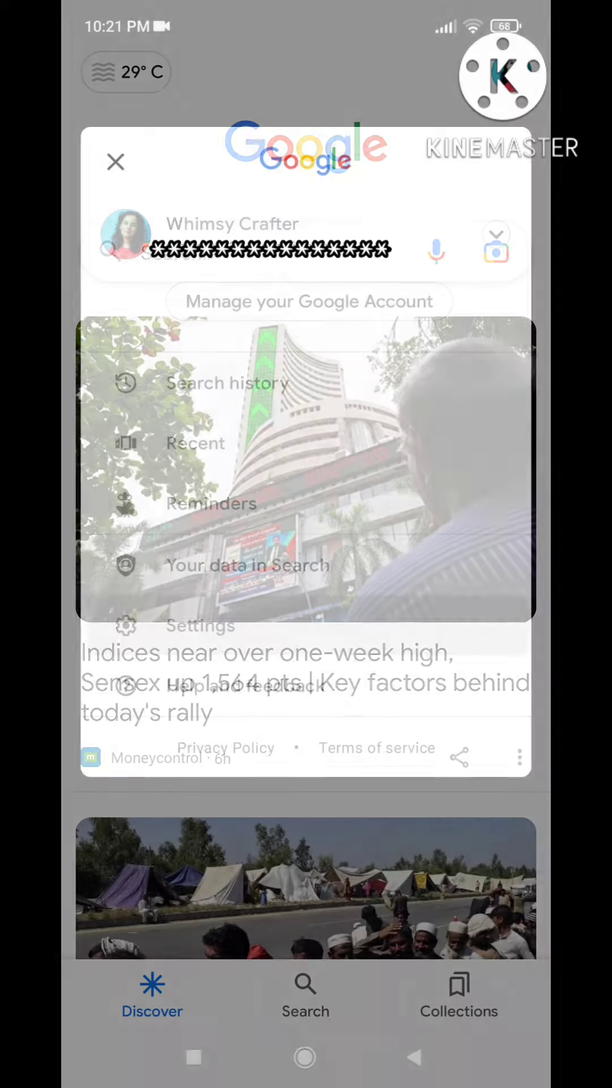
{"action": "left_click", "coordinate": [200, 625]}
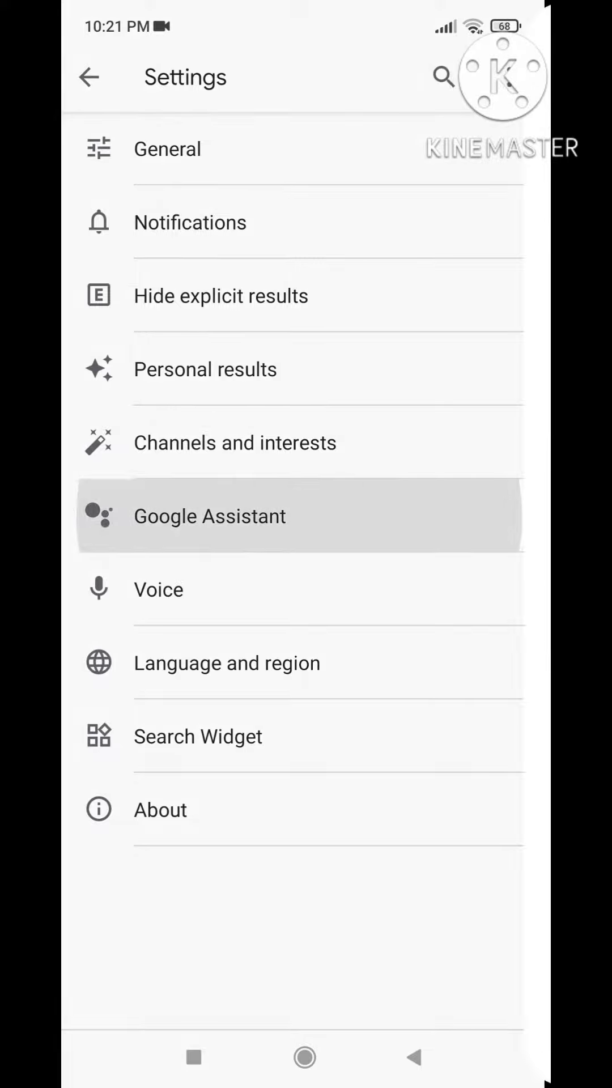
Step: Open Google Assistant settings and enter Hey Google & Voice Match
{"action": "left_click", "coordinate": [209, 515]}
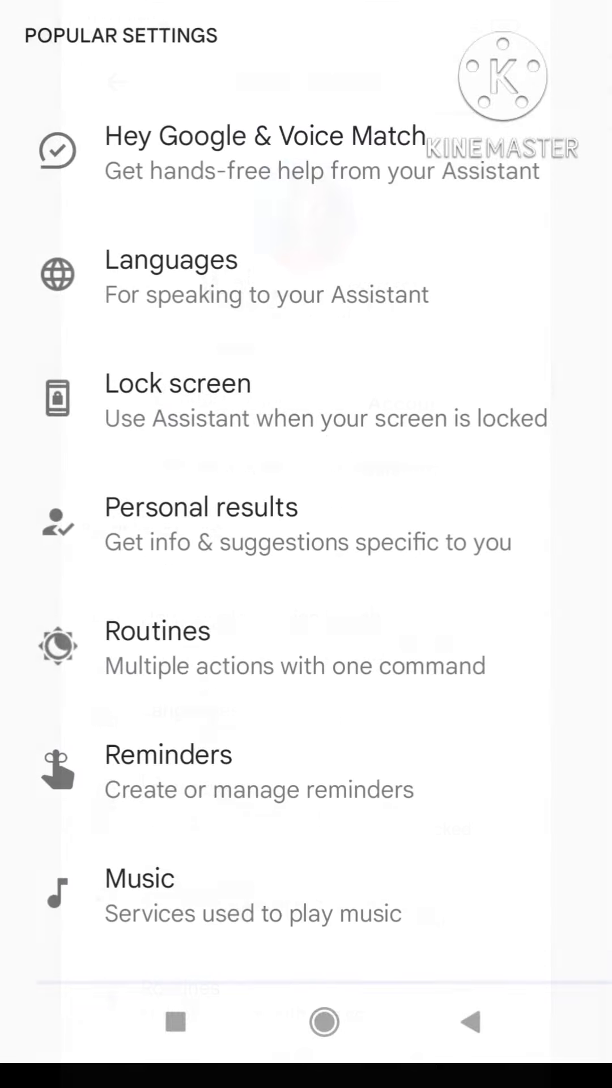
{"action": "scroll", "scroll_direction": "up", "scroll_amount": 3}
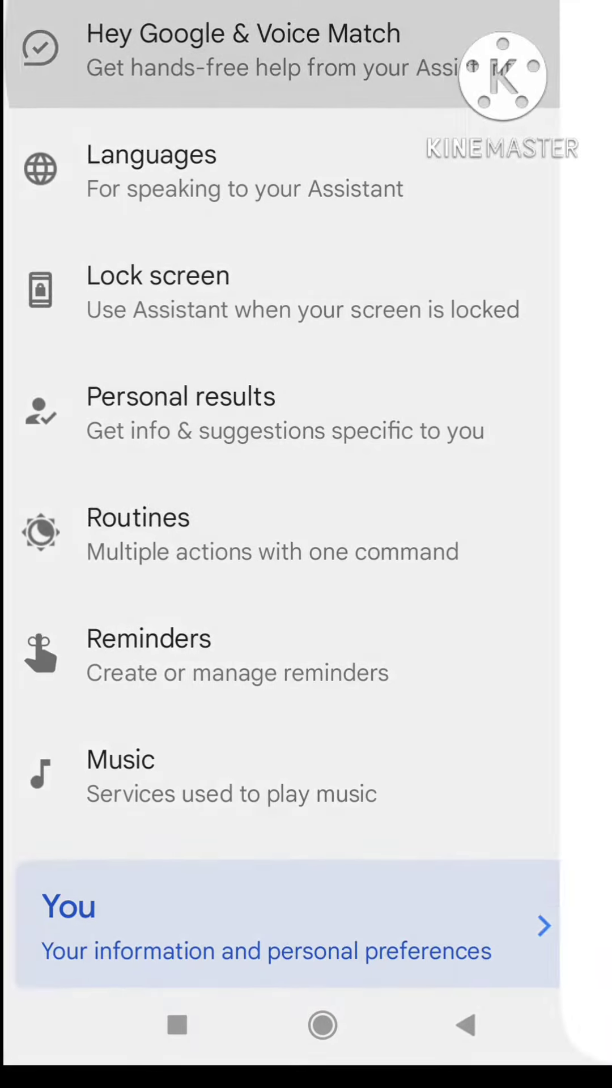
{"action": "left_click", "coordinate": [243, 48]}
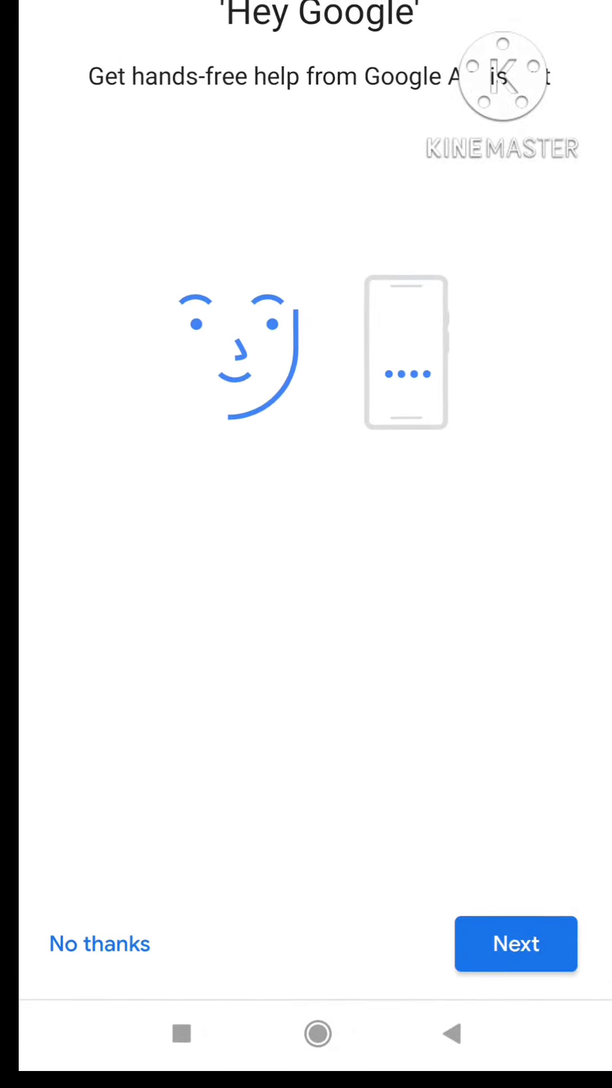
Step: Agree to the Voice Match terms and complete Hey Google voice training
{"action": "left_click", "coordinate": [516, 944]}
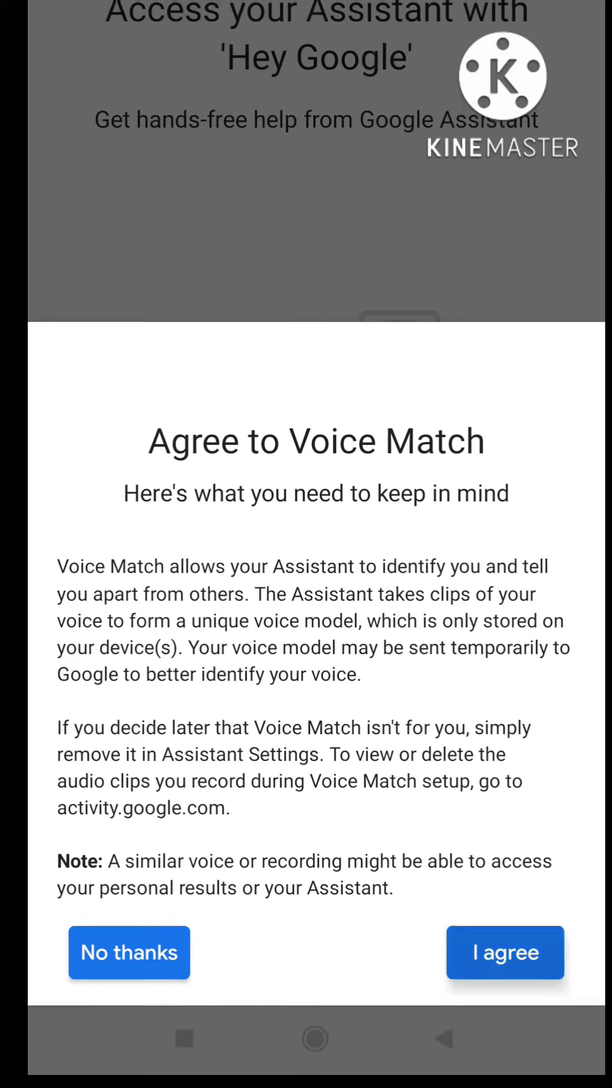
{"action": "left_click", "coordinate": [505, 952]}
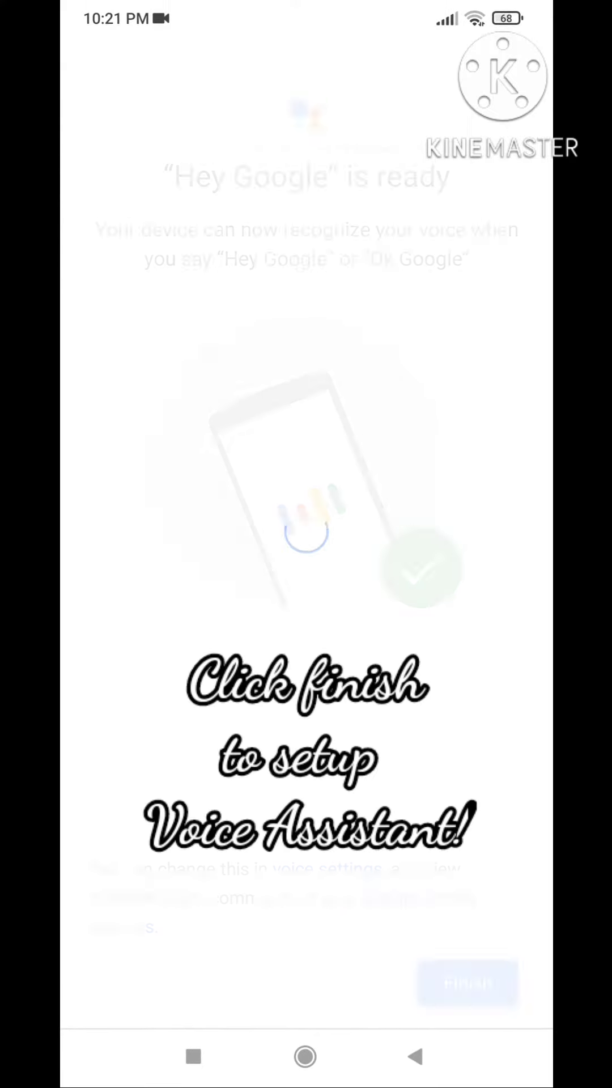
{"action": "left_click", "coordinate": [468, 984]}
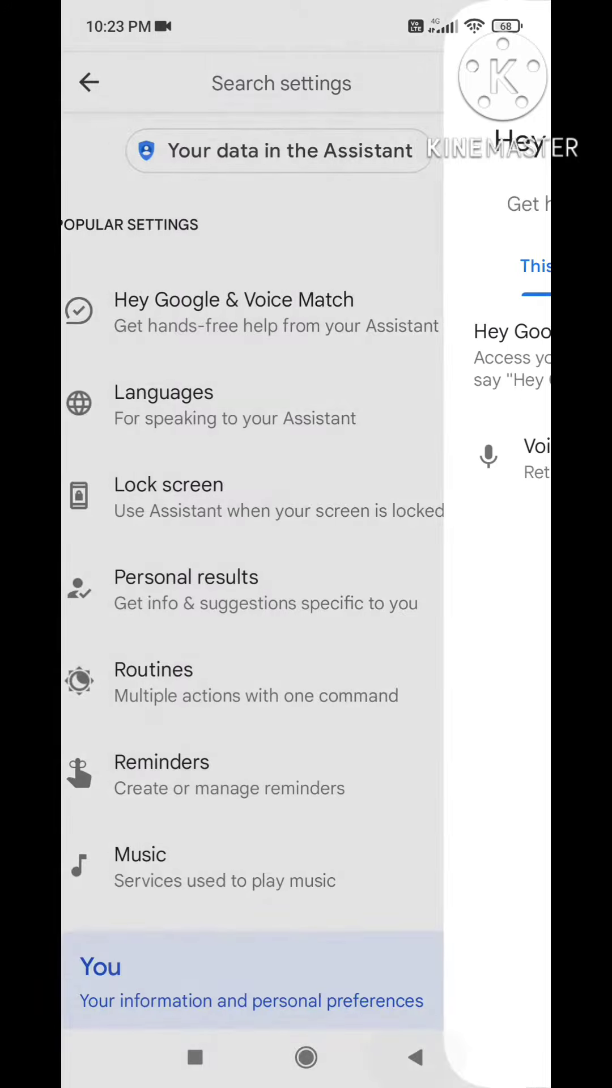
Step: Back out through Settings and the Discover feed to the home screen
{"action": "left_click", "coordinate": [89, 82]}
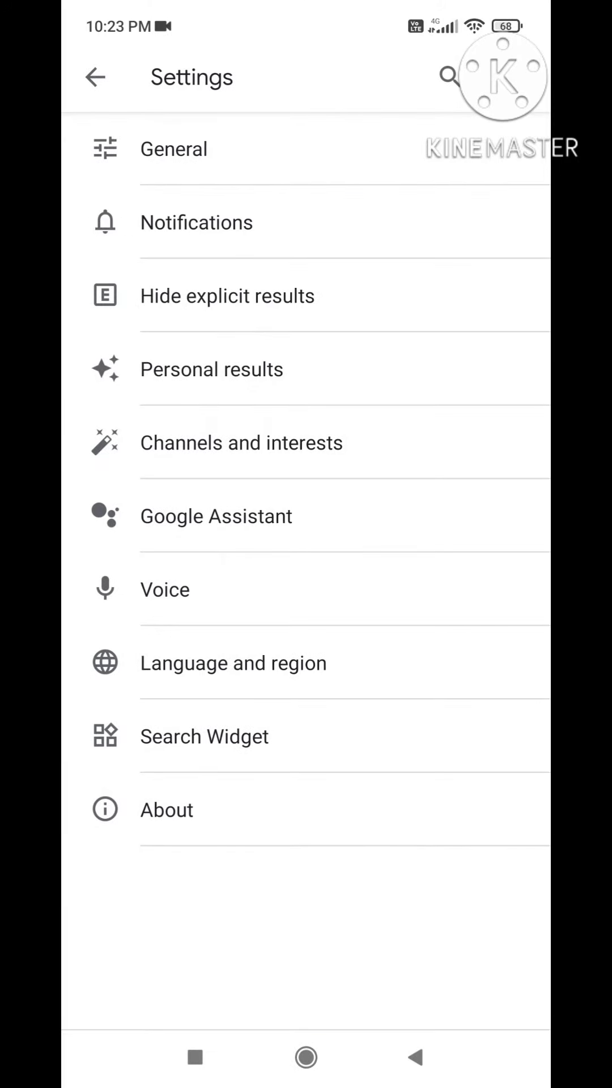
{"action": "left_click", "coordinate": [96, 77]}
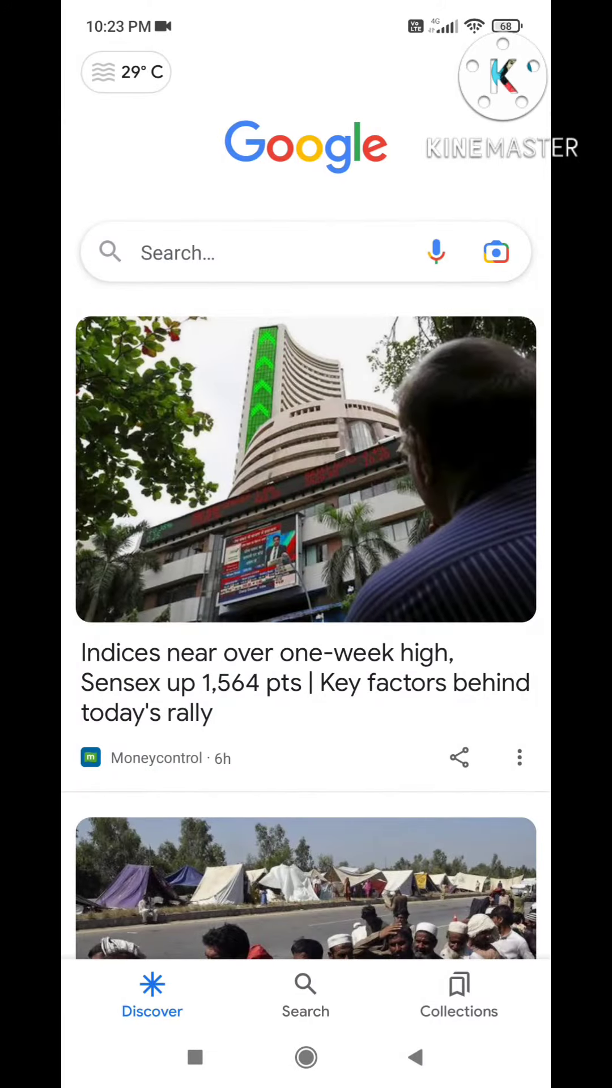
{"action": "left_click", "coordinate": [306, 1057]}
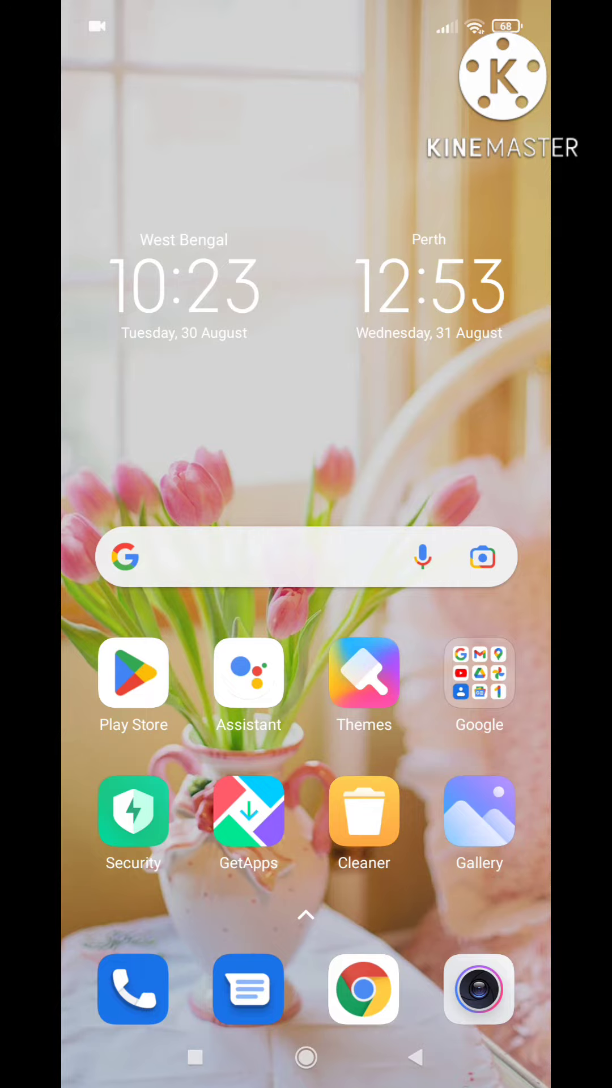
Step: Summon Google Assistant using the Assistant icon on the home screen
{"action": "left_click", "coordinate": [249, 674]}
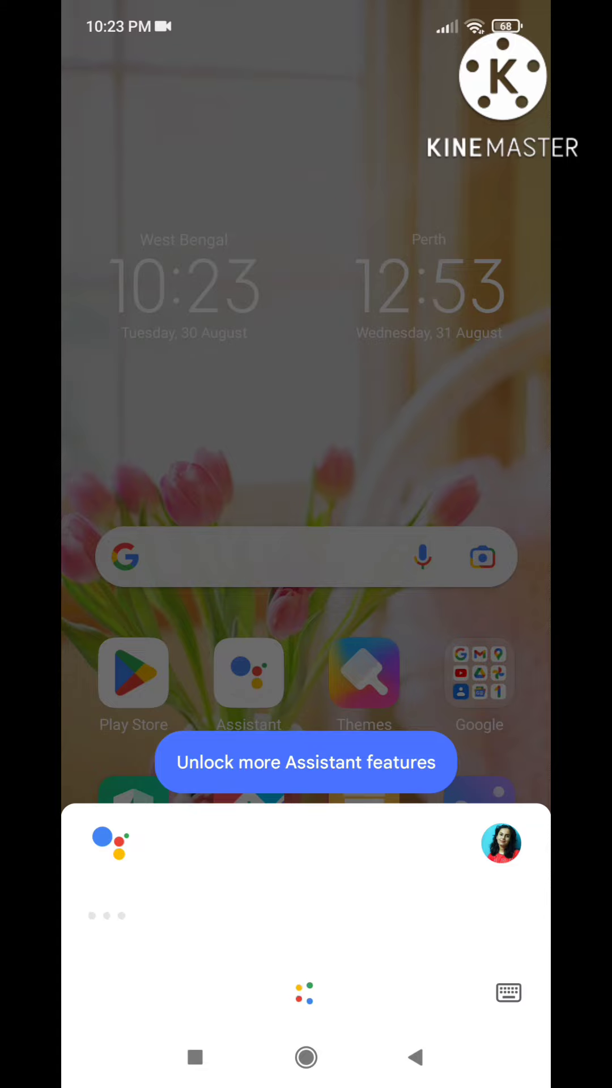
Step: Load the Assistant's suggested actions and start it listening with the microphone
{"action": "left_click", "coordinate": [306, 762]}
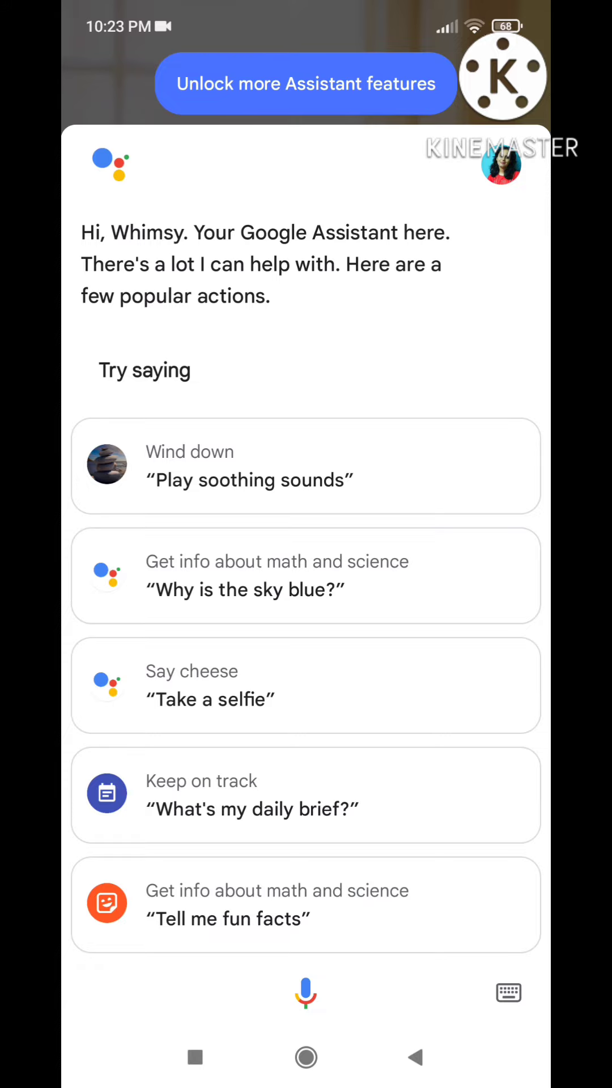
{"action": "left_click", "coordinate": [305, 992]}
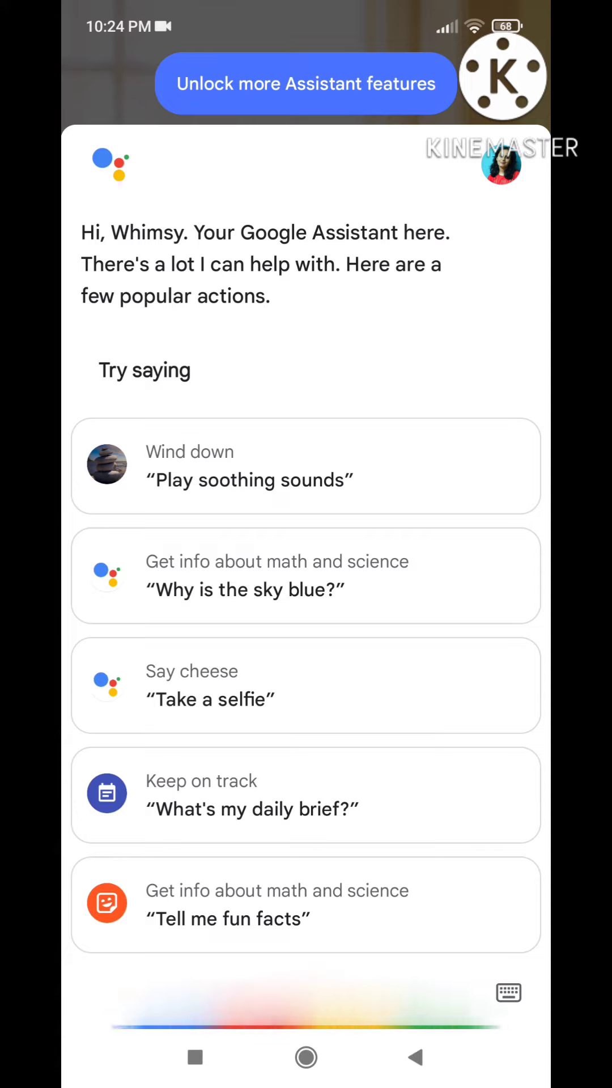